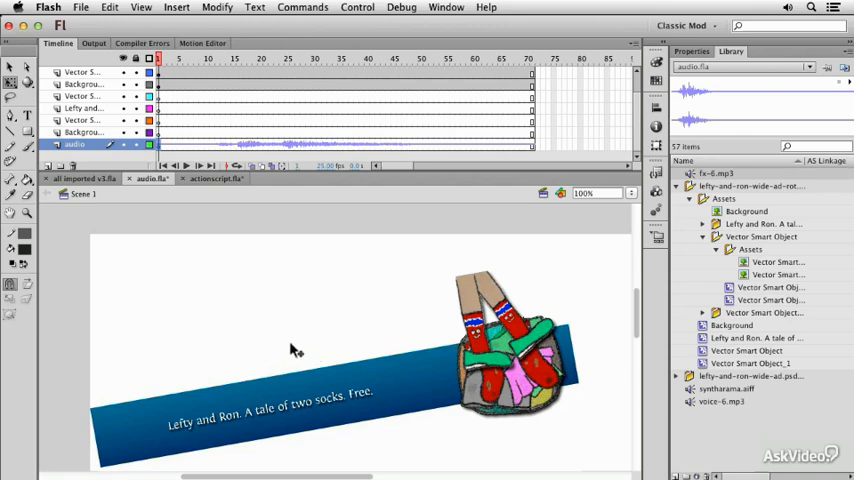
Step: Add animated GIF Image output to the Publish Settings, repeating once
click(80, 7)
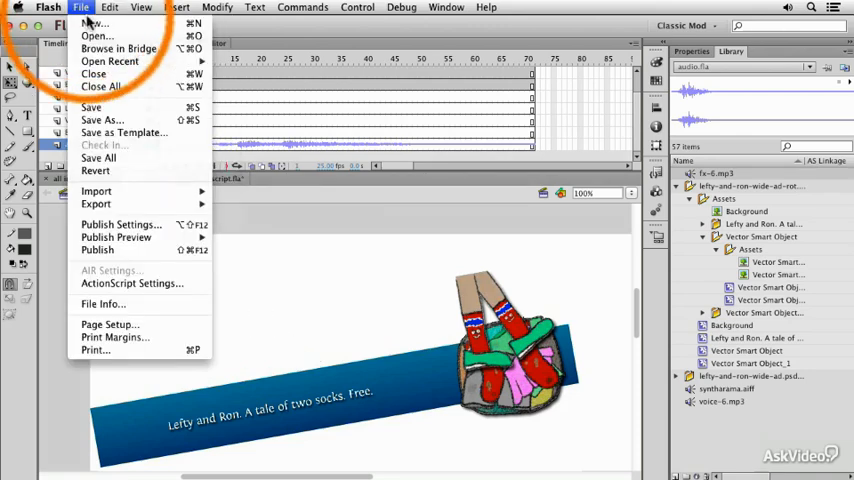
click(120, 224)
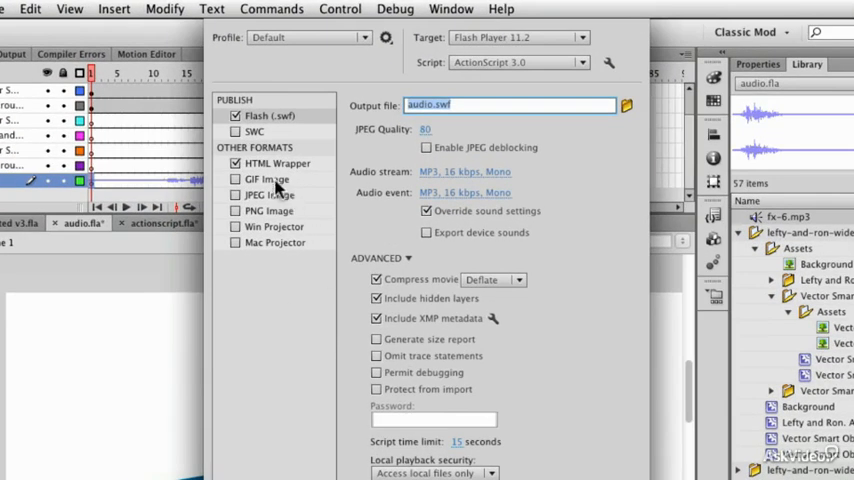
click(236, 179)
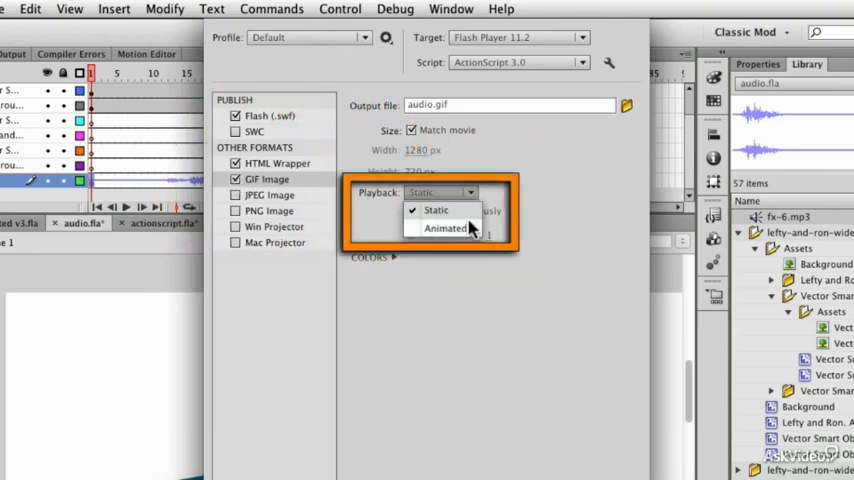
click(446, 228)
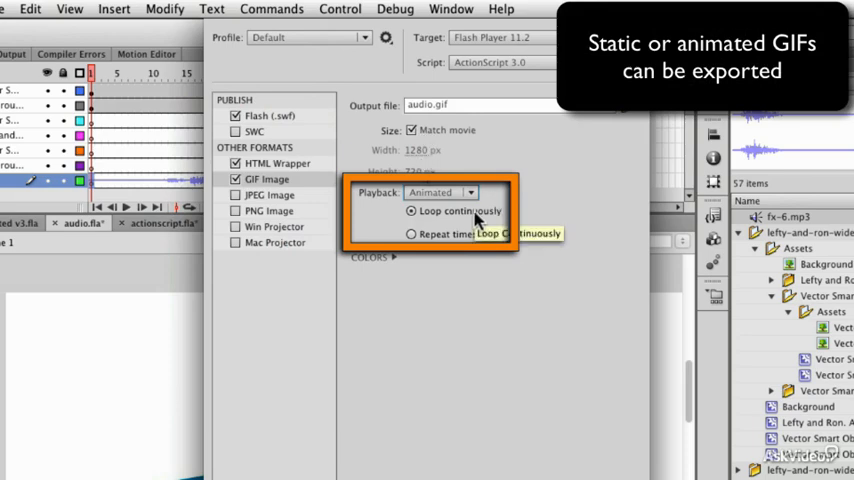
click(411, 234)
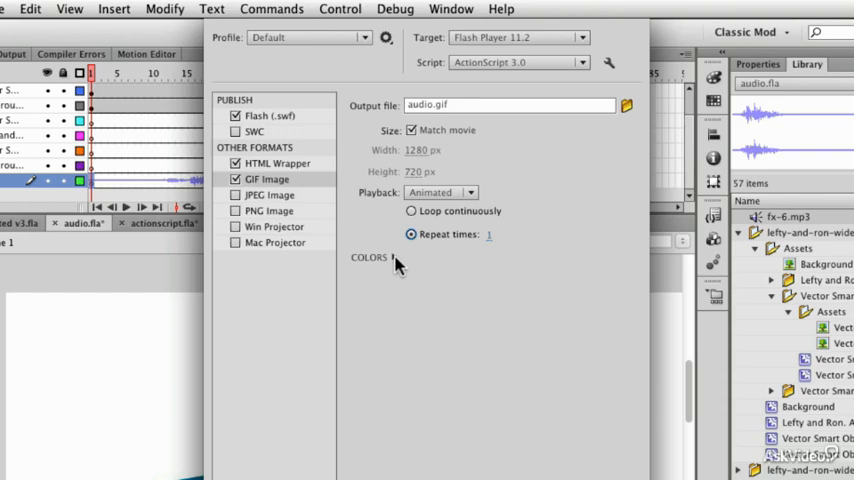
Step: Set the GIF colour options to Diffusion dither and an Adaptive palette
click(369, 257)
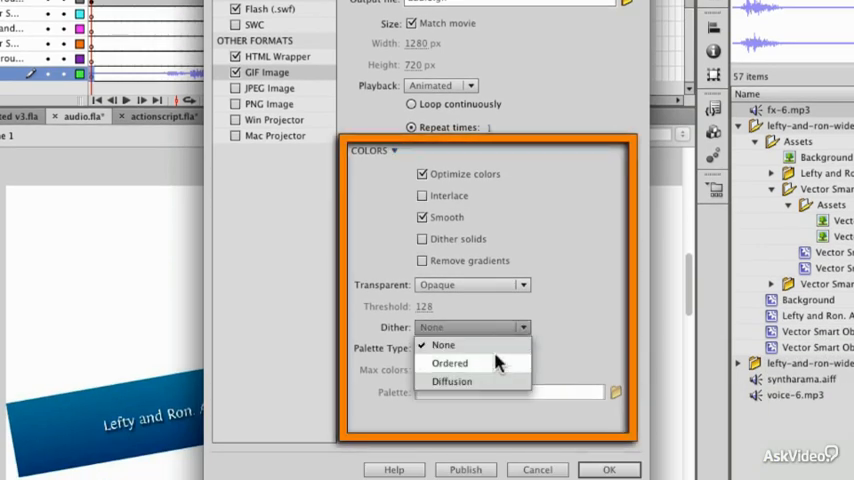
click(451, 381)
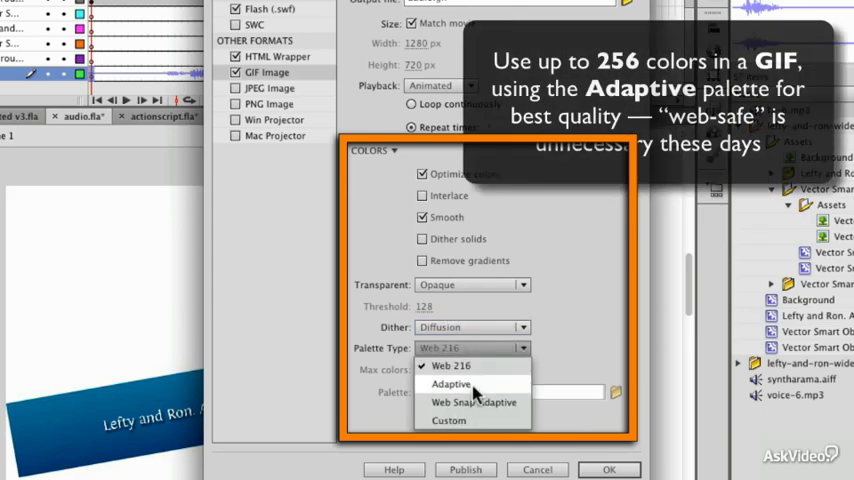
click(451, 384)
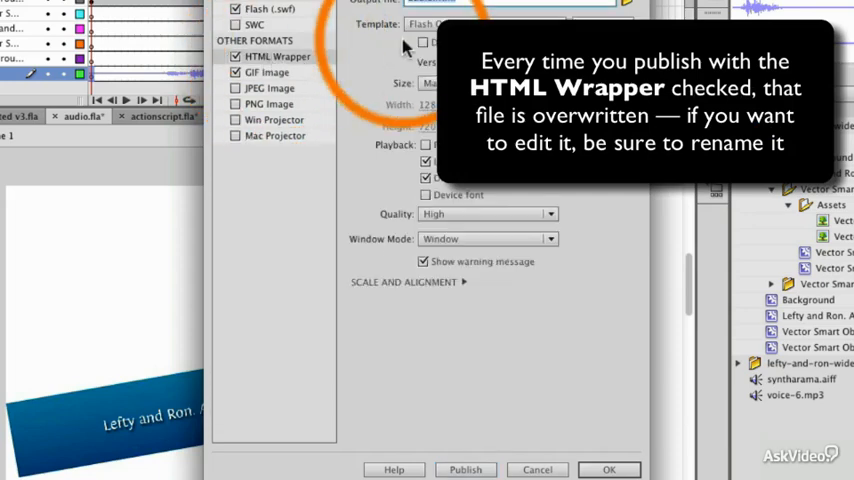
mouse_move(405, 312)
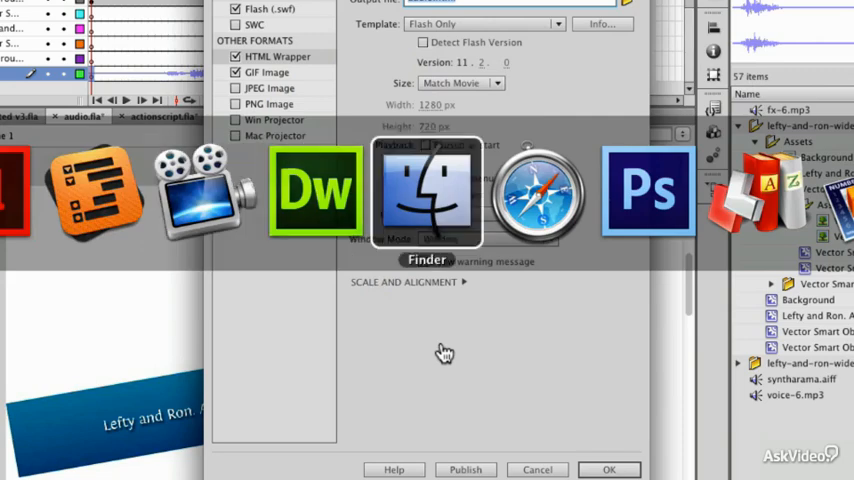
Step: Switch to Finder and open audio.gif from the FlashCS6 103 folder
click(427, 190)
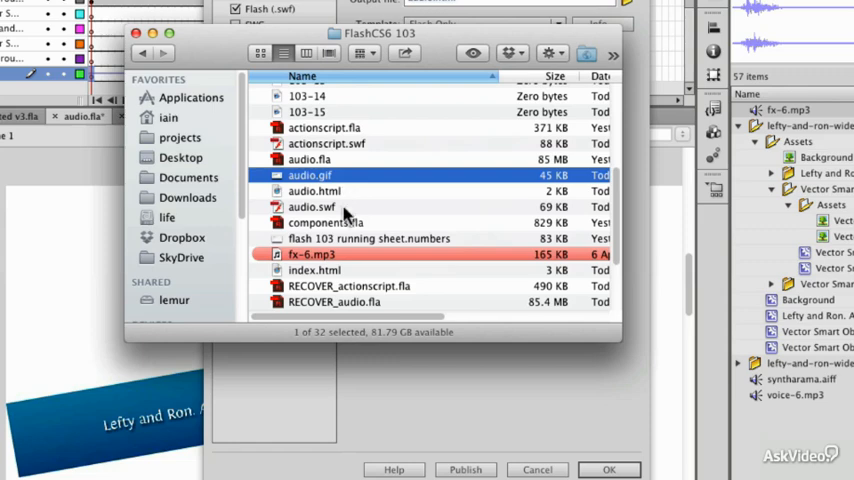
double_click(310, 175)
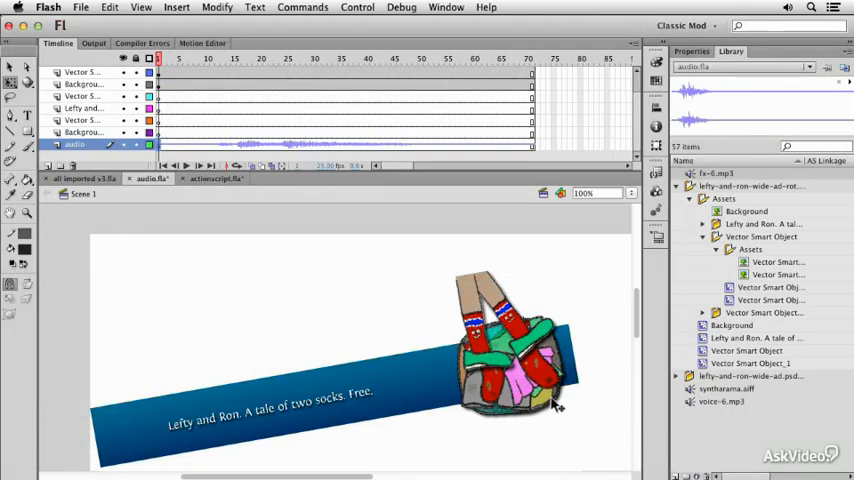
Step: Select the sock bag artwork and republish the banner to regenerate audio.gif
click(510, 350)
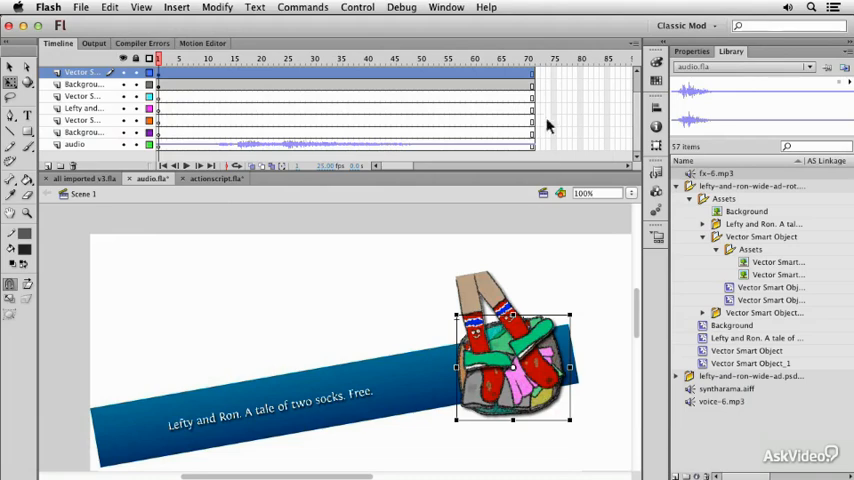
click(530, 58)
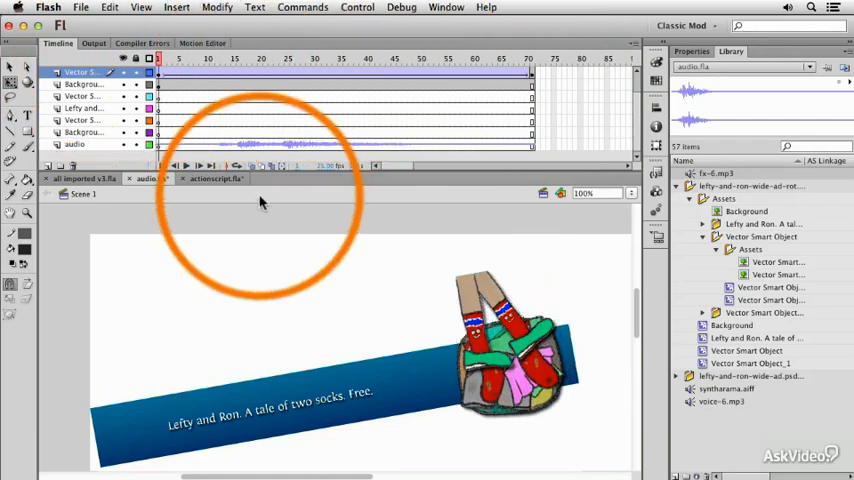
click(81, 7)
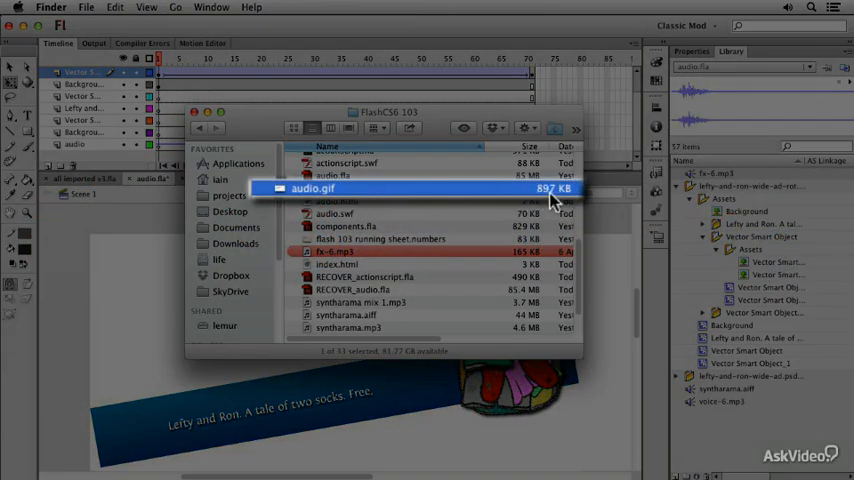
Step: Preview the republished 897 KB audio.gif animation from Finder
double_click(315, 188)
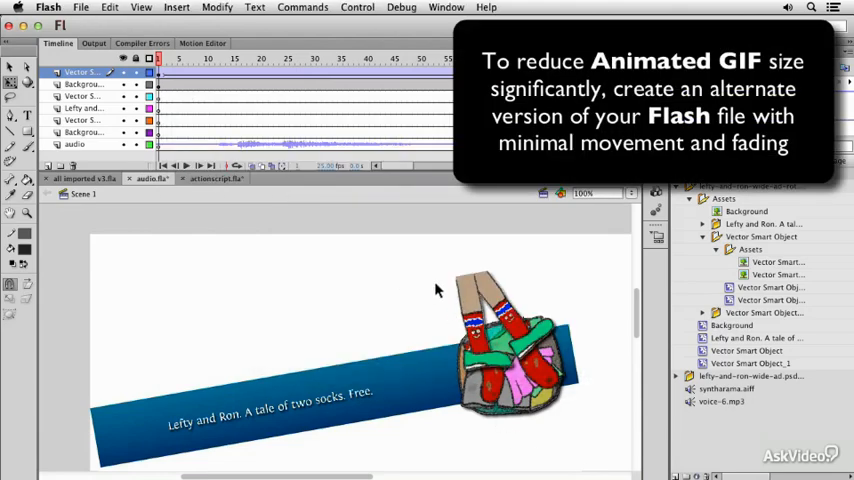
mouse_move(197, 107)
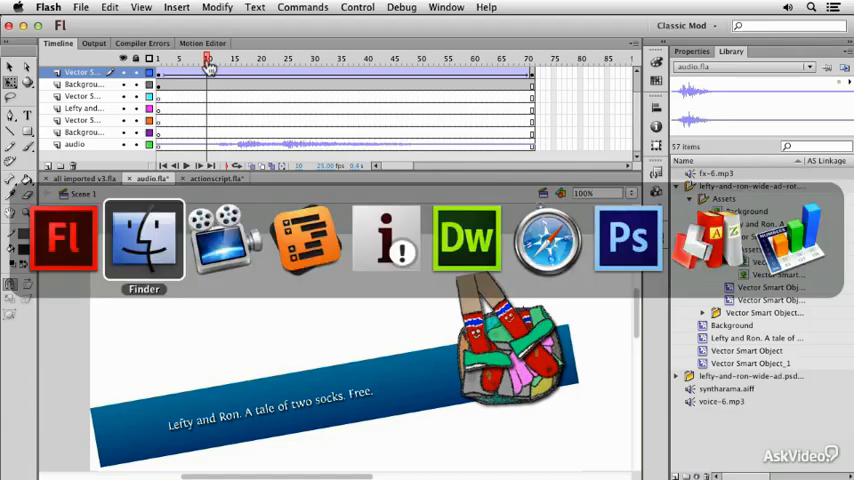
Step: Switch from Flash to Dreamweaver, showing index.html in split view
click(143, 238)
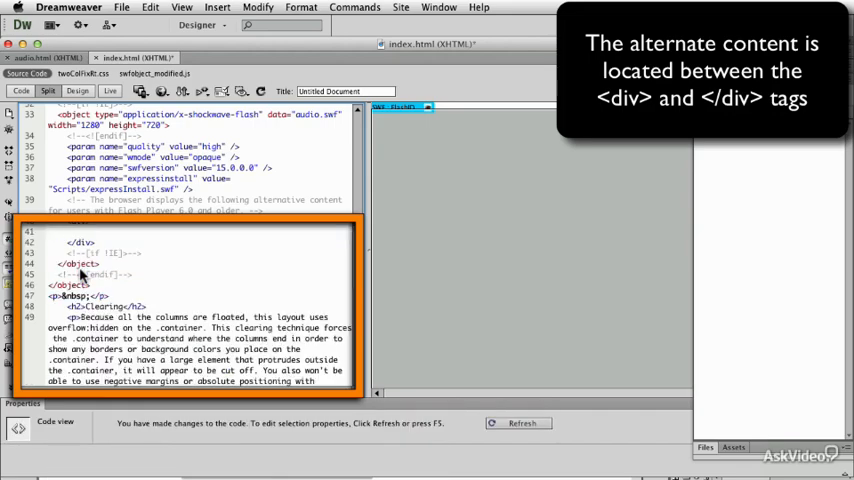
Step: Put the cursor inside the alternate-content div and open the Insert menu
click(217, 7)
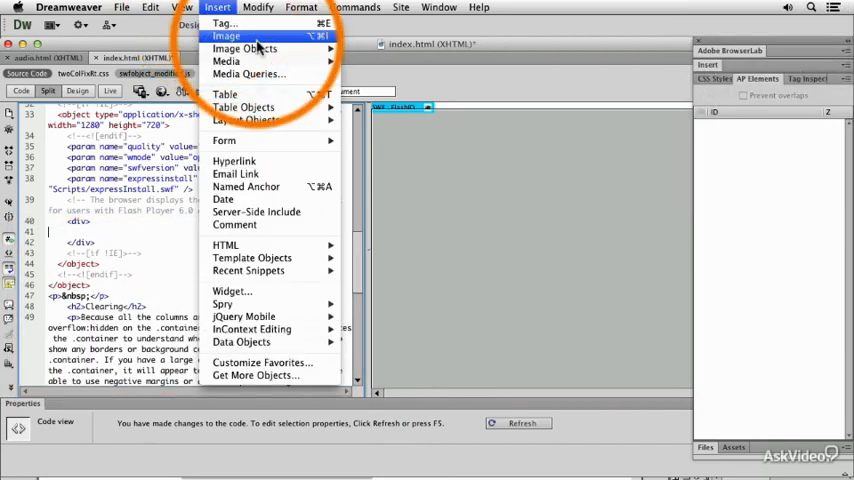
Step: Insert audio.gif as an image inside the alternate-content div
click(227, 36)
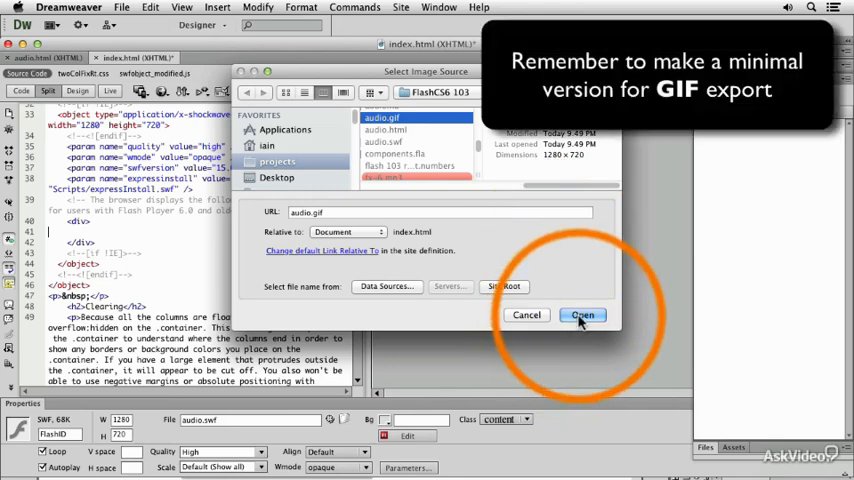
click(582, 315)
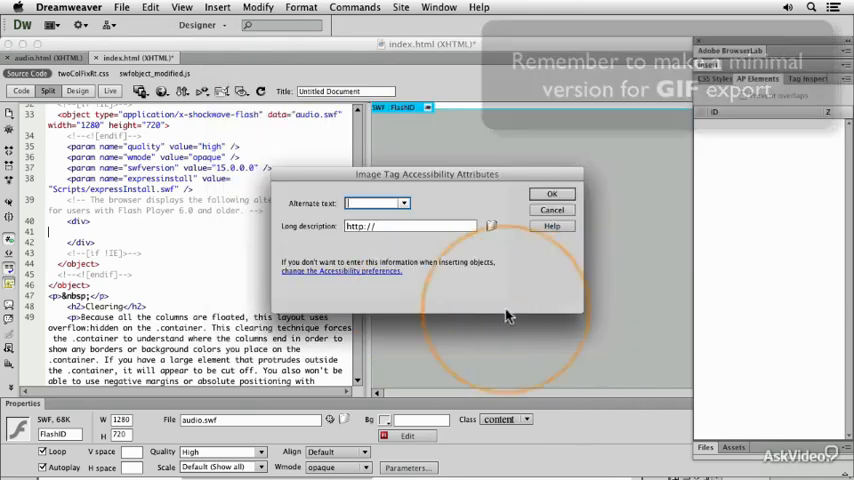
Step: Give the audio.gif image the alternate text 'audio demo'
text(adu)
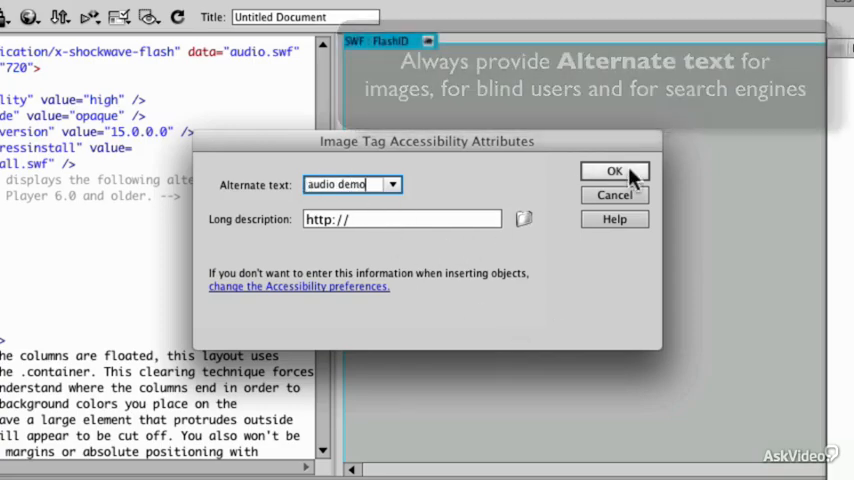
click(614, 171)
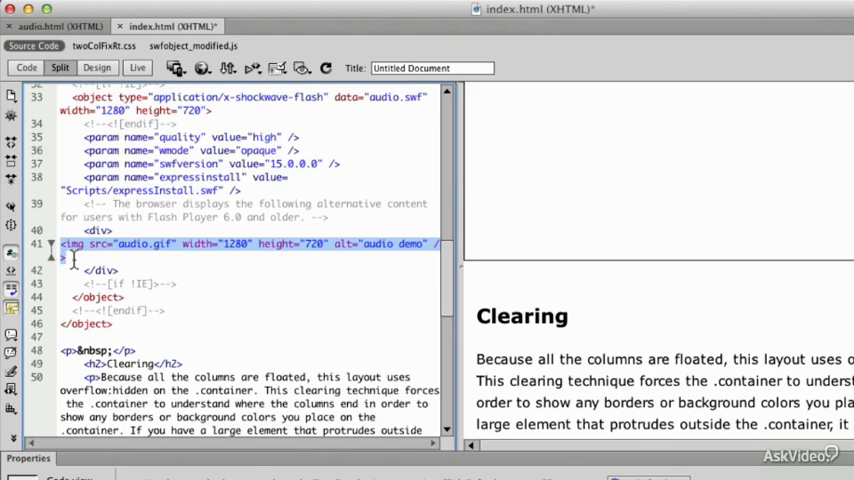
mouse_move(556, 232)
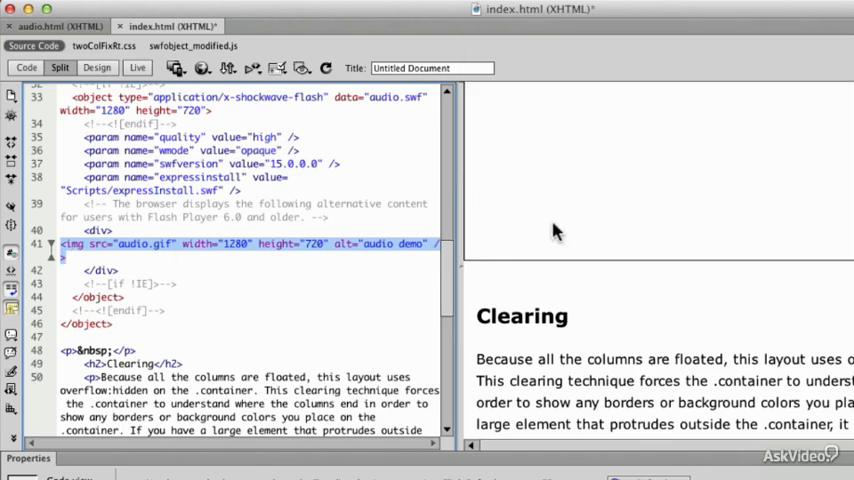